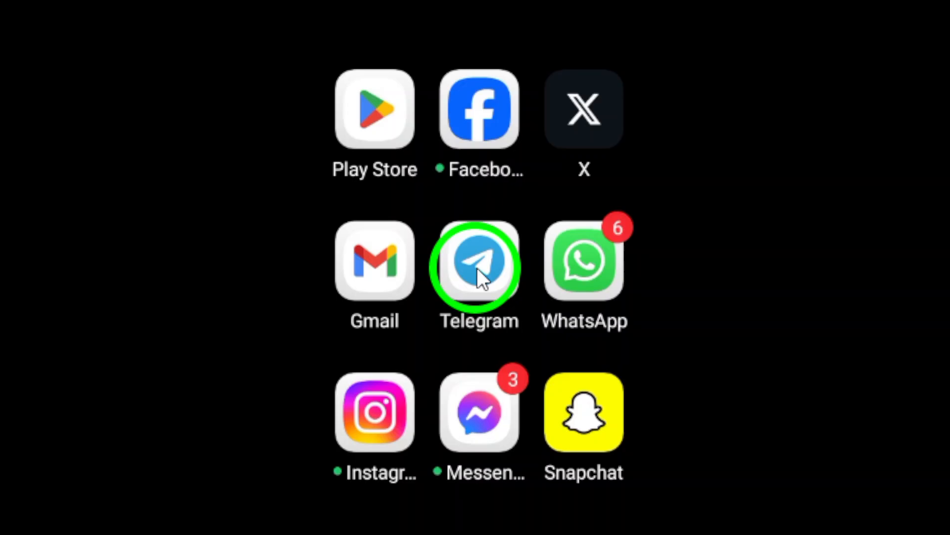
Launch Telegram from its home screen icon.
{"action": "left_click", "coordinate": [479, 266]}
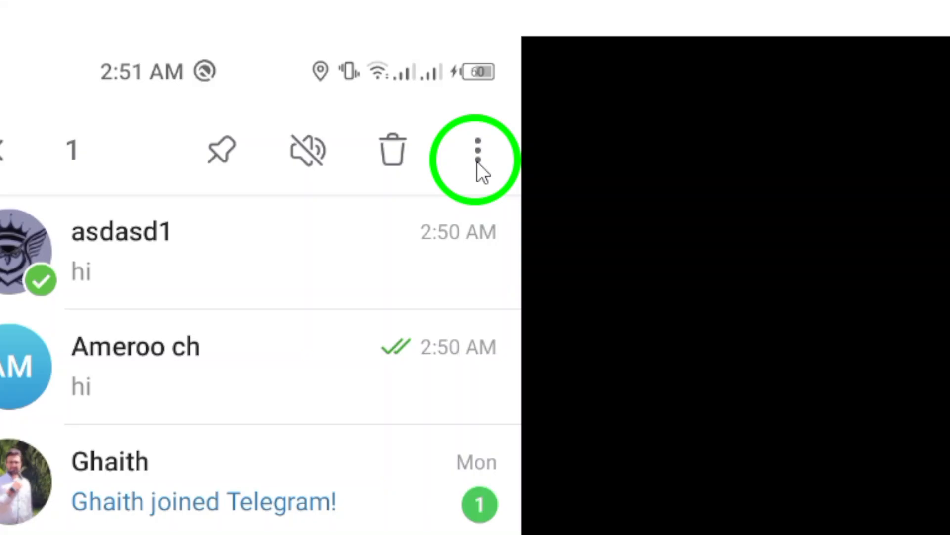
Mark the asdasd1 chat as unread via the three-dot menu, then return home.
{"action": "left_click", "coordinate": [476, 154]}
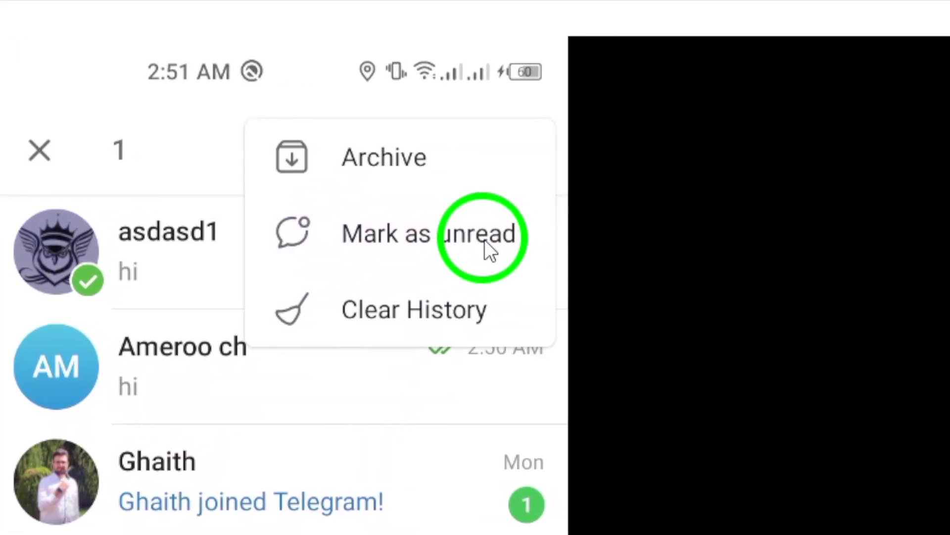
{"action": "left_click", "coordinate": [476, 234]}
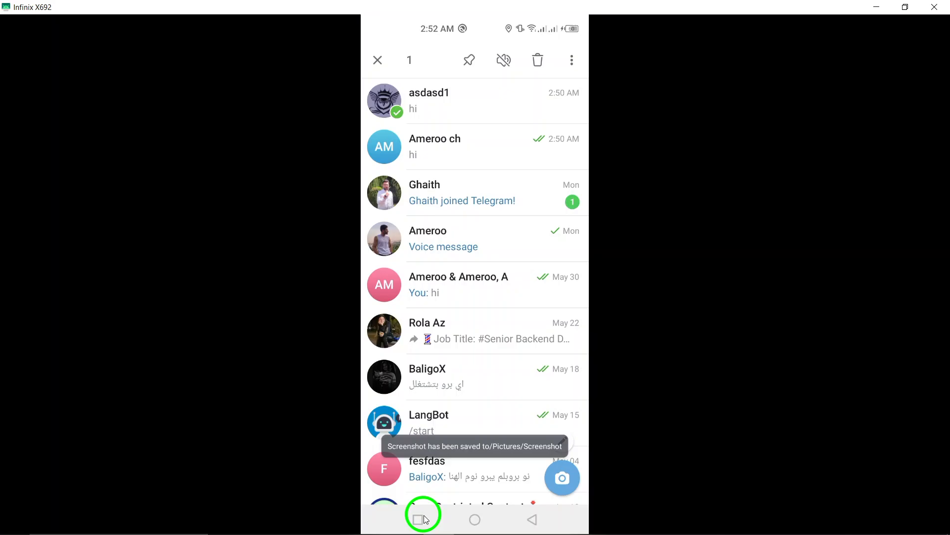
{"action": "left_click", "coordinate": [418, 519]}
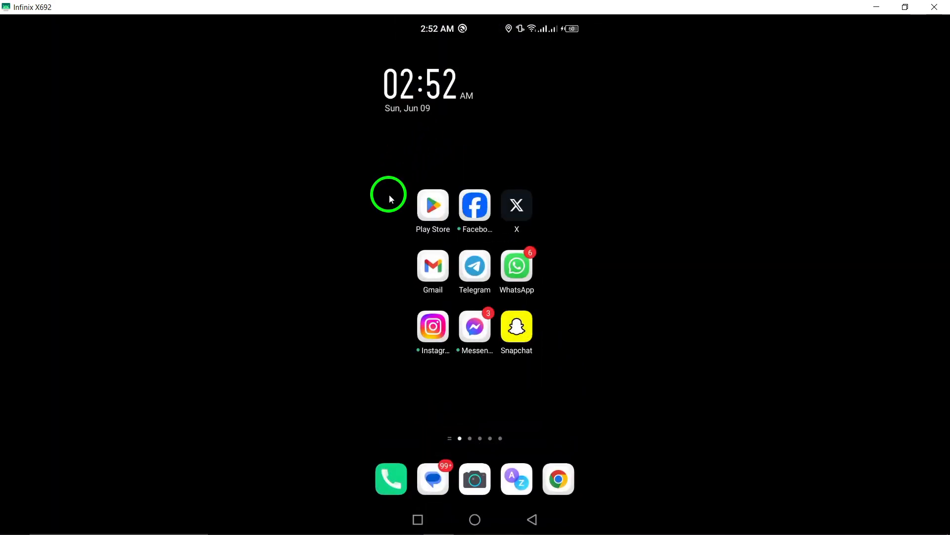